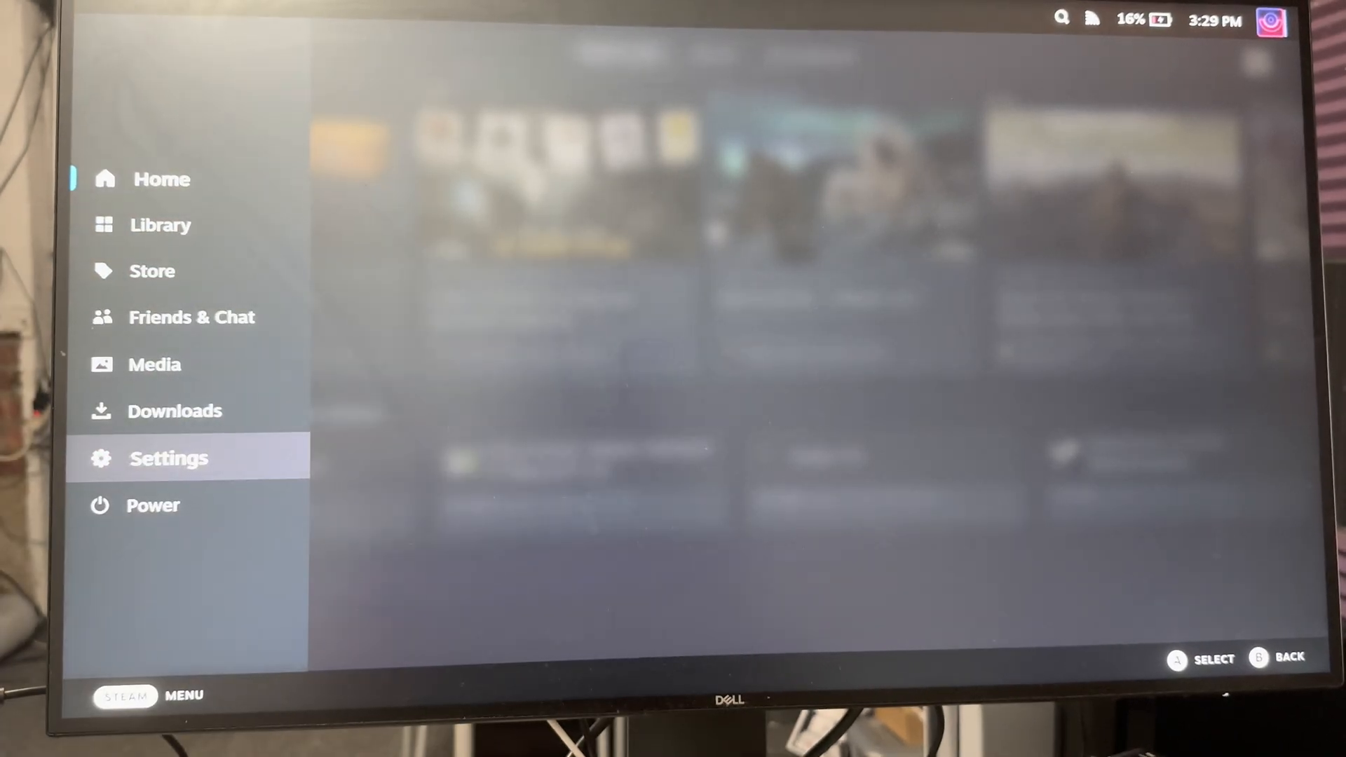
# Step: Open Steam Deck Settings and move down the sidebar through General, Security and Audio
pyautogui.click(168, 458)
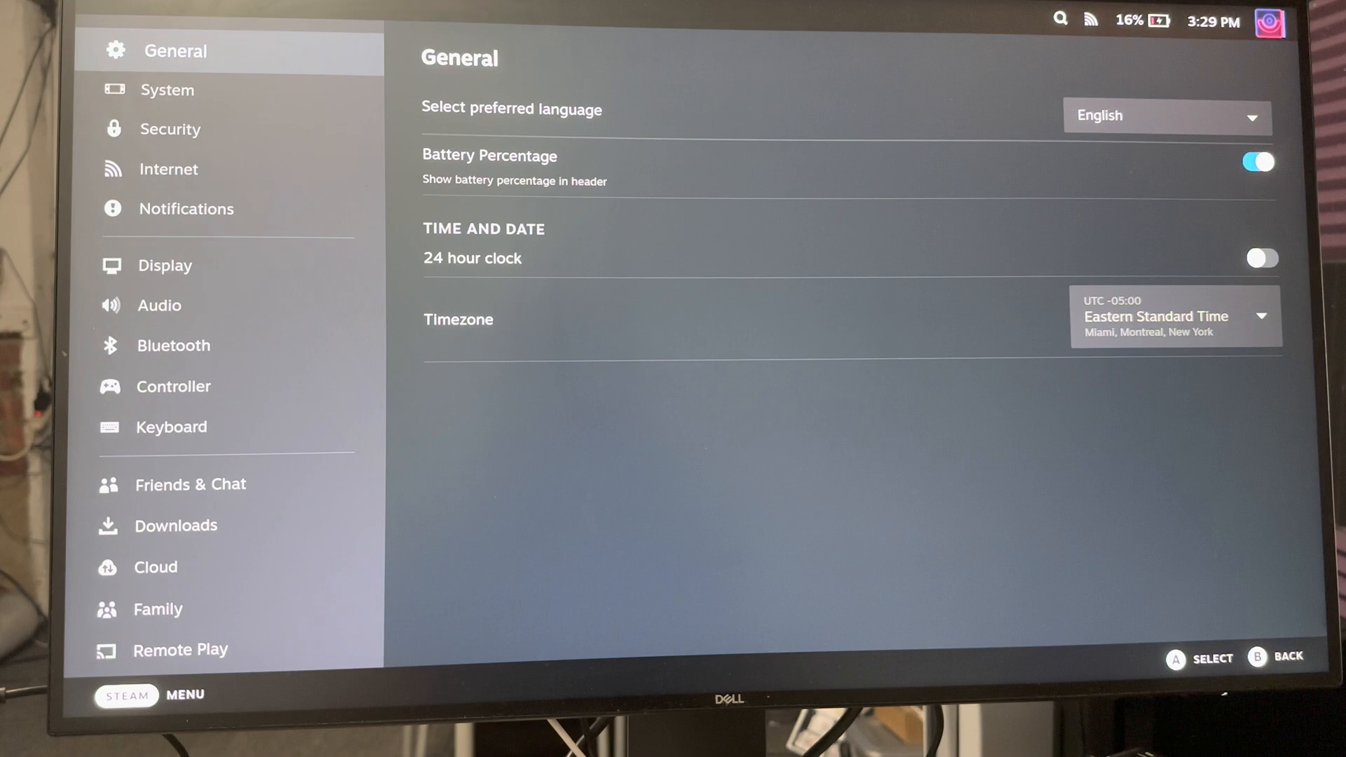
pyautogui.click(170, 129)
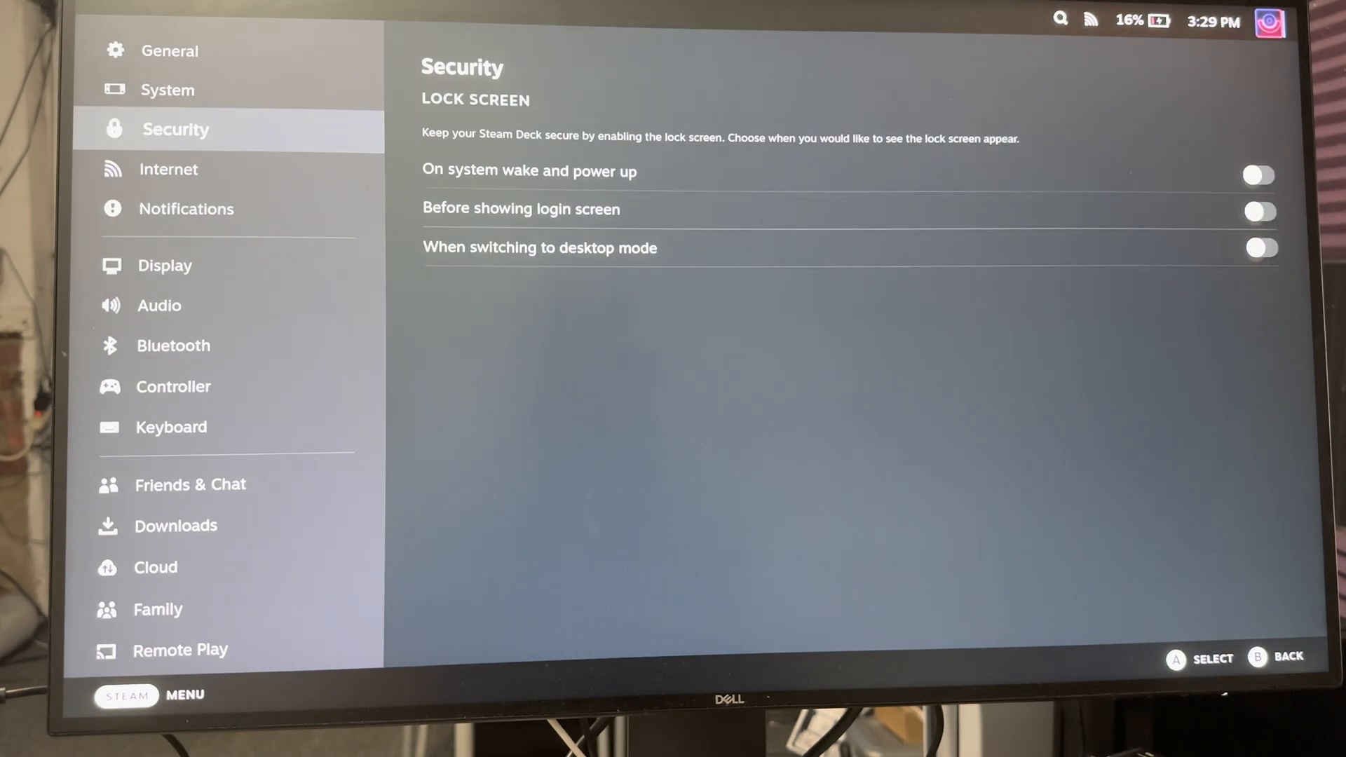
pyautogui.click(159, 306)
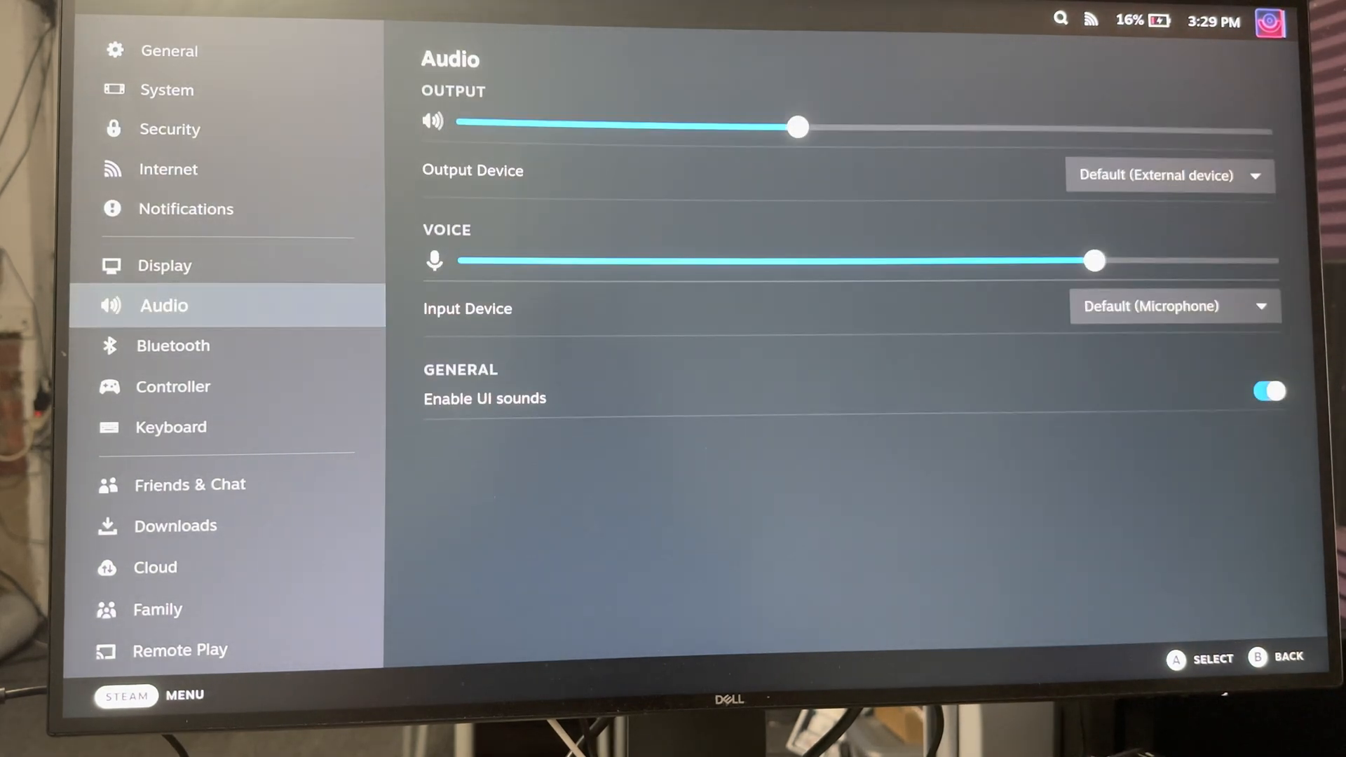
pyautogui.click(173, 345)
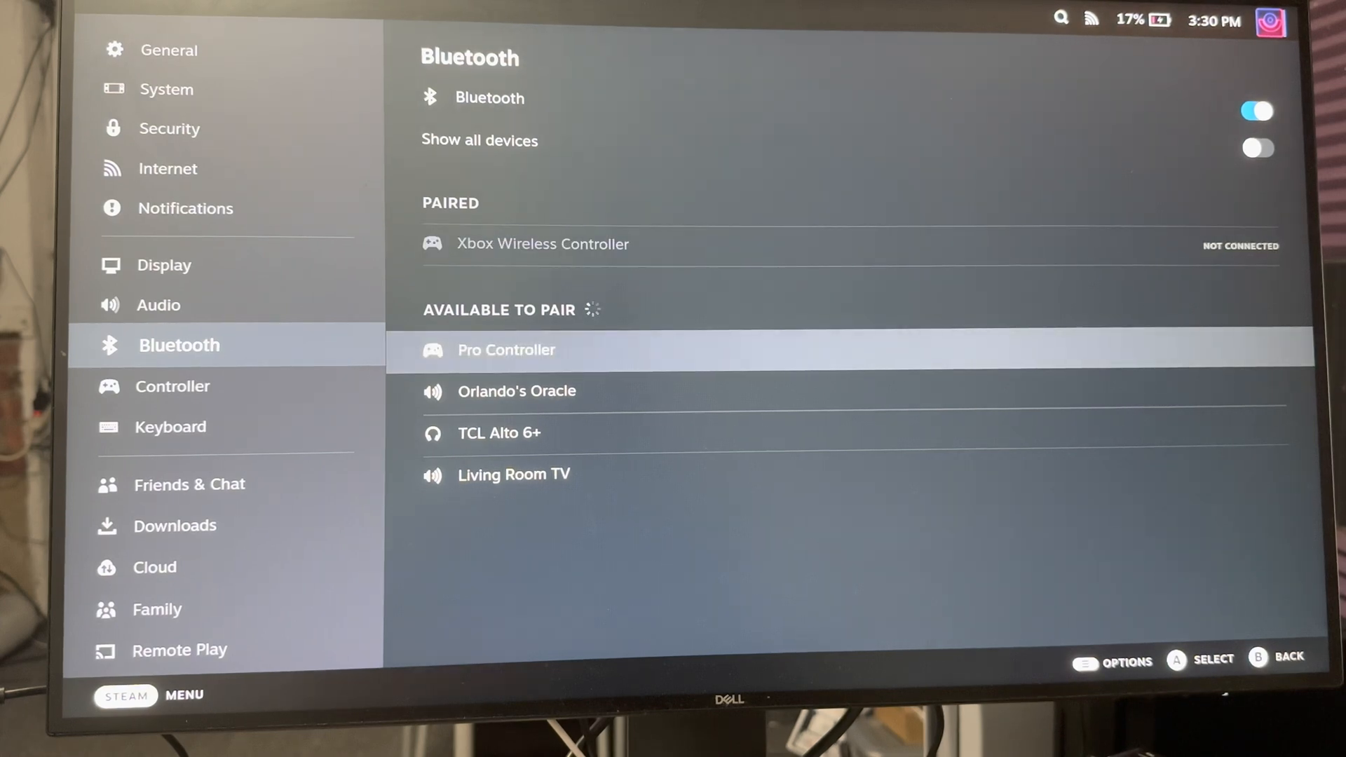
# Step: Select the Pro Controller under Available to Pair to pair it
pyautogui.click(506, 350)
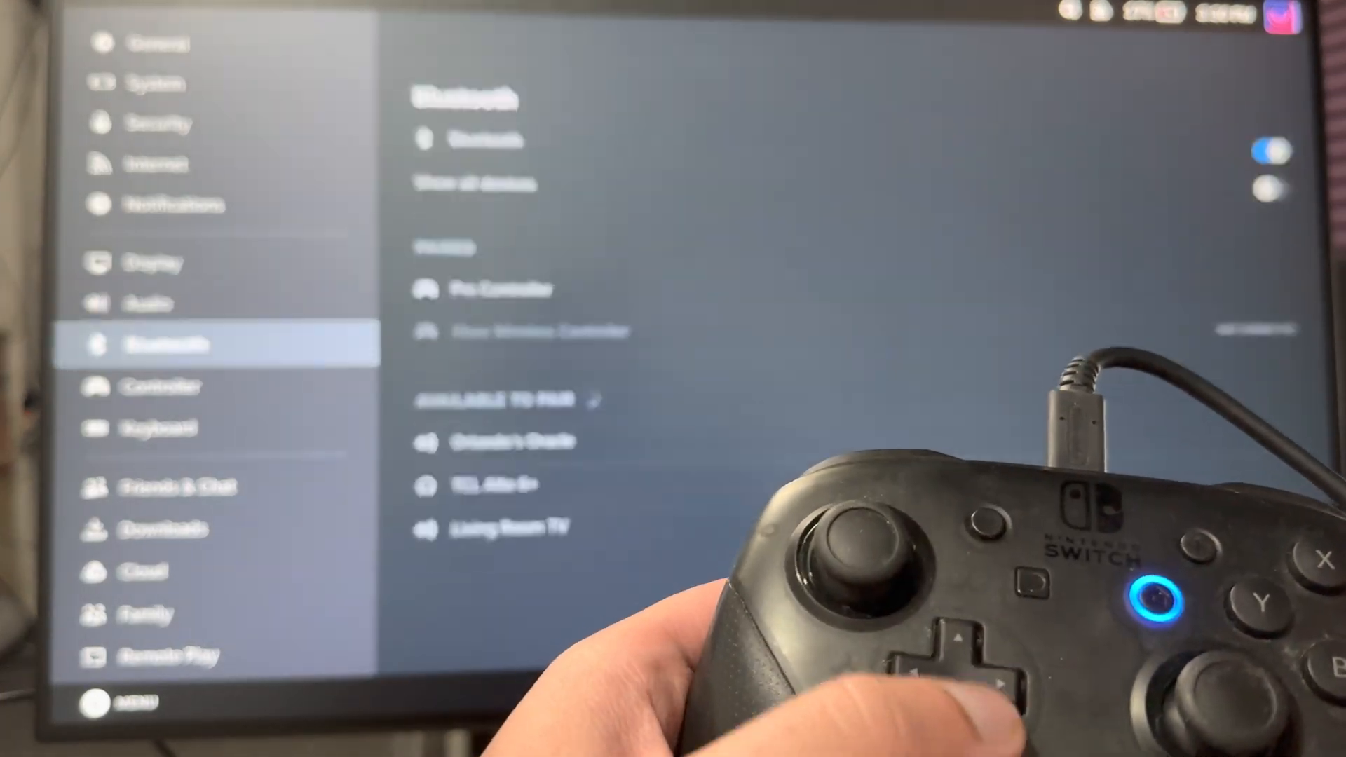
# Step: Open the Controller settings page to view the Nintendo Switch Pro Controller
pyautogui.click(177, 387)
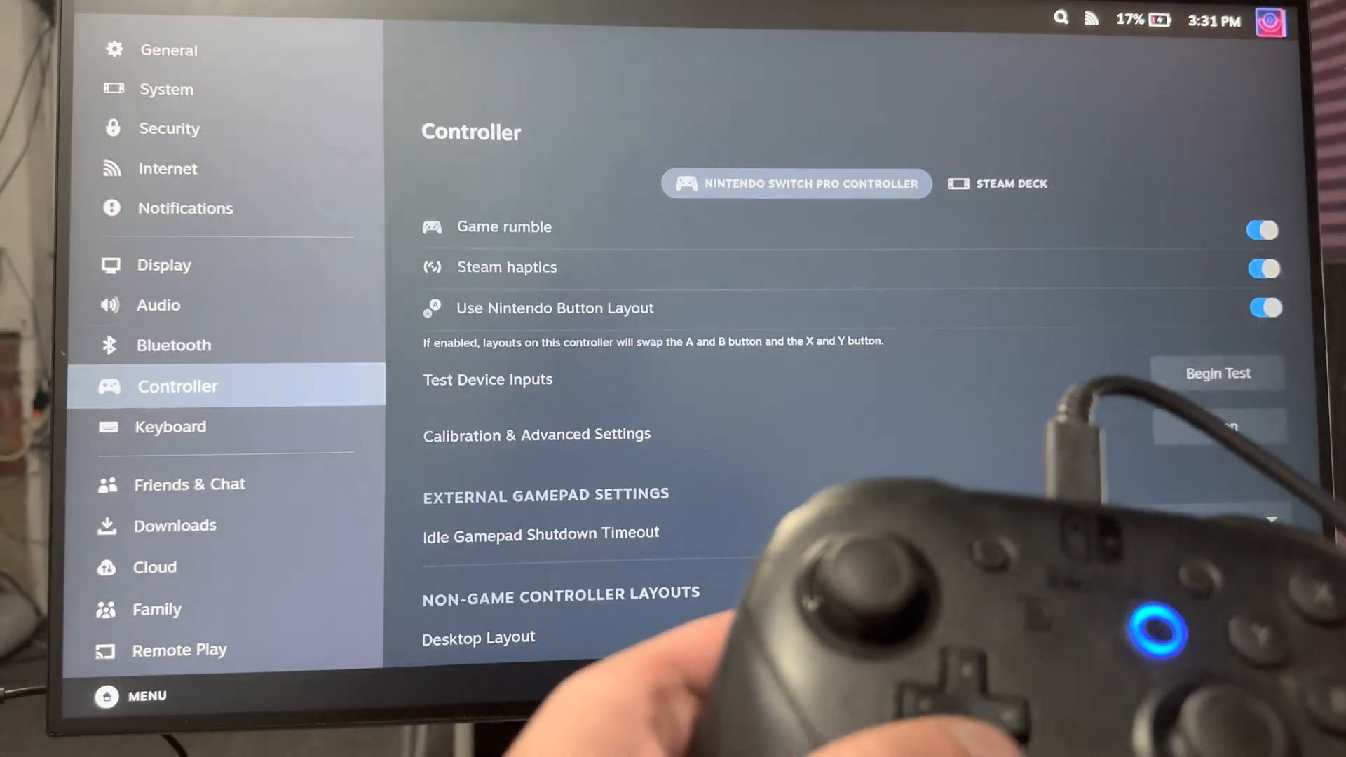
pyautogui.click(164, 265)
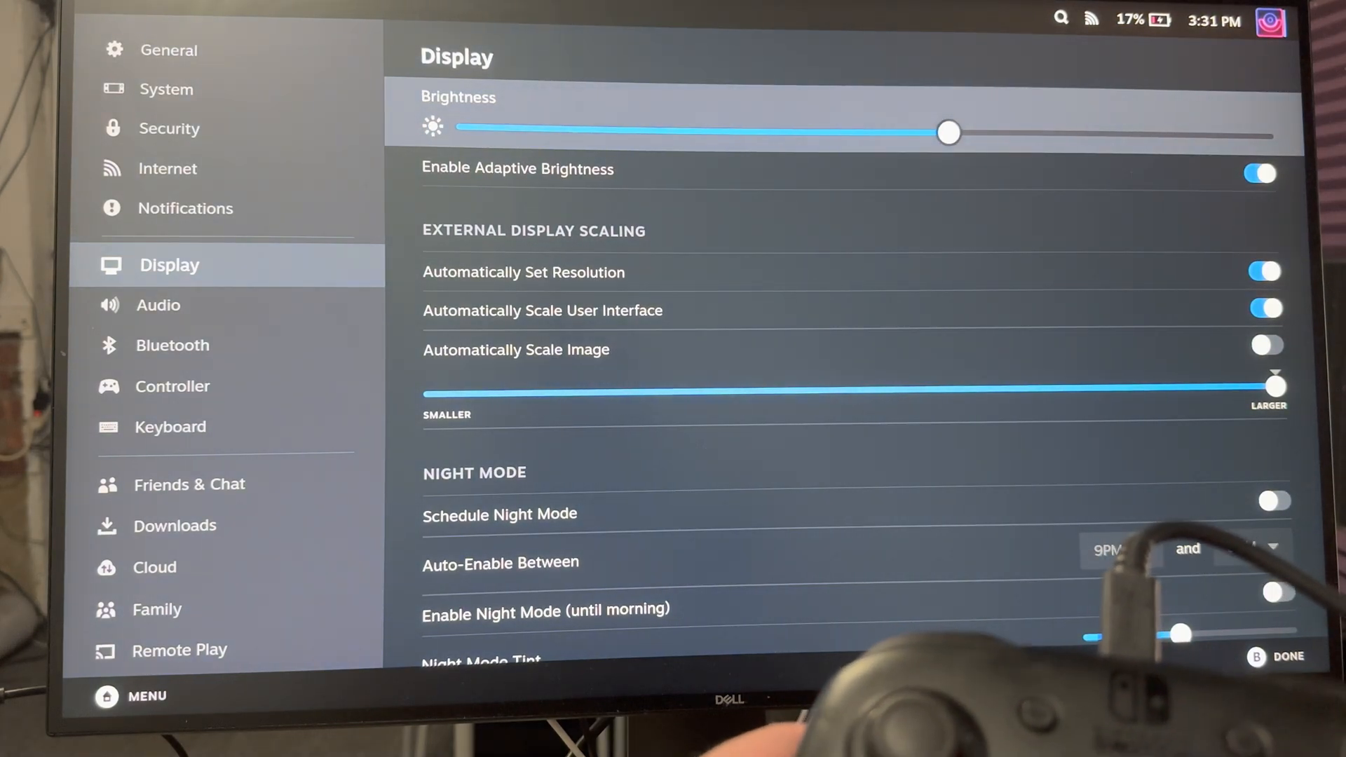
pyautogui.click(163, 305)
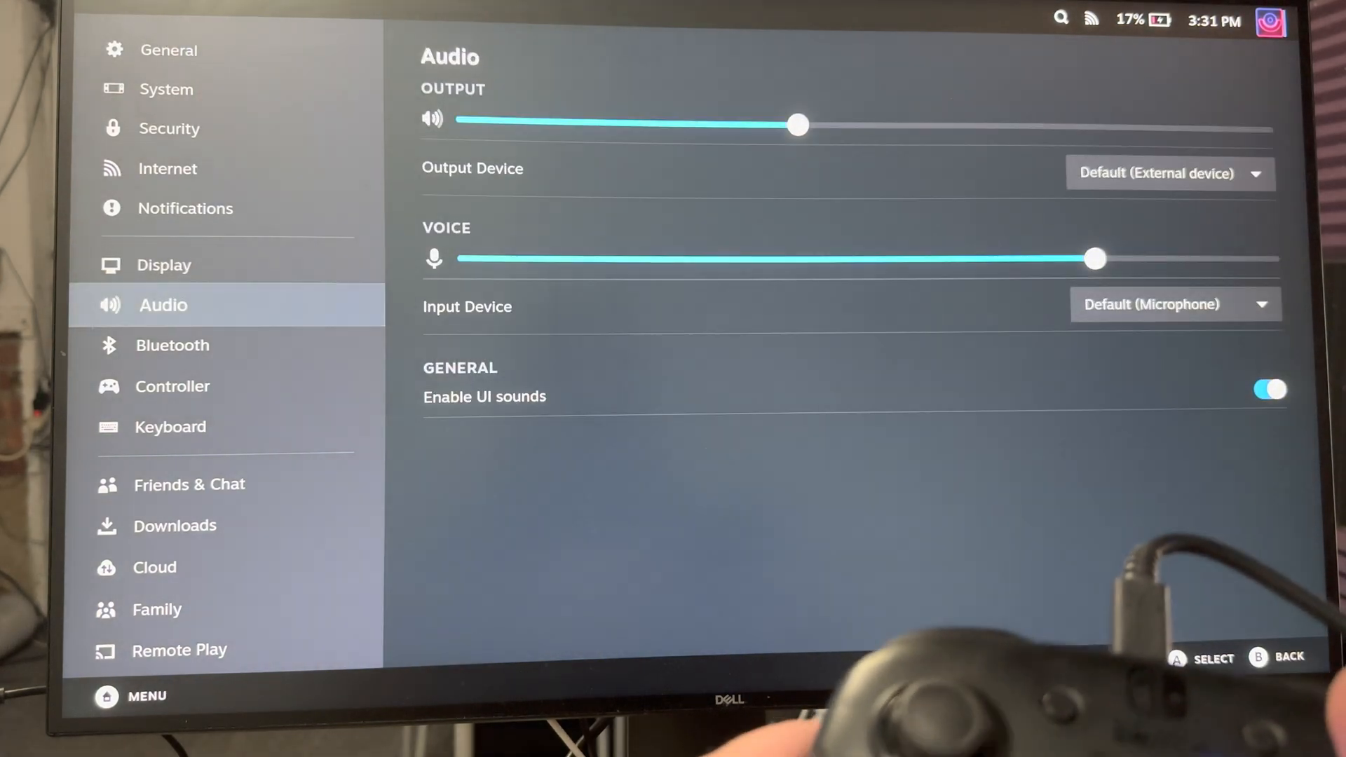
pyautogui.click(172, 386)
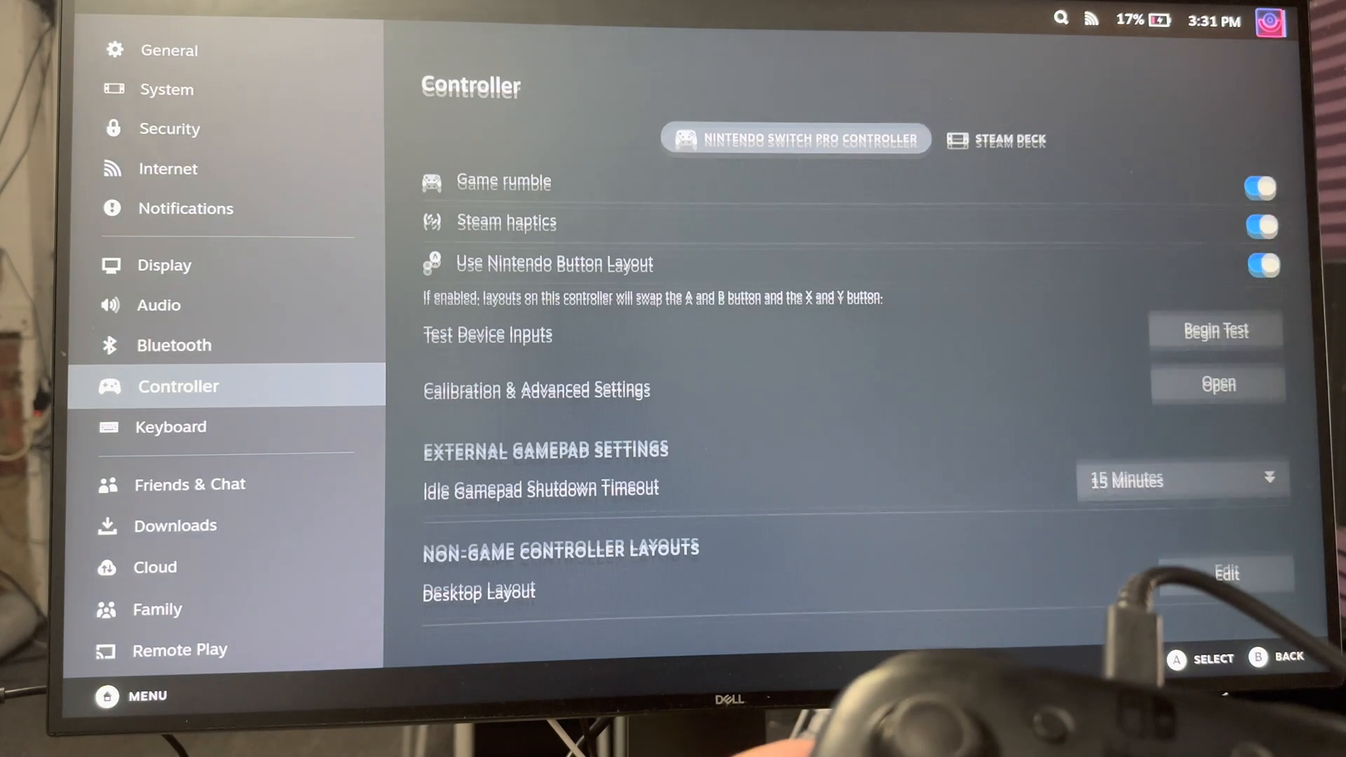